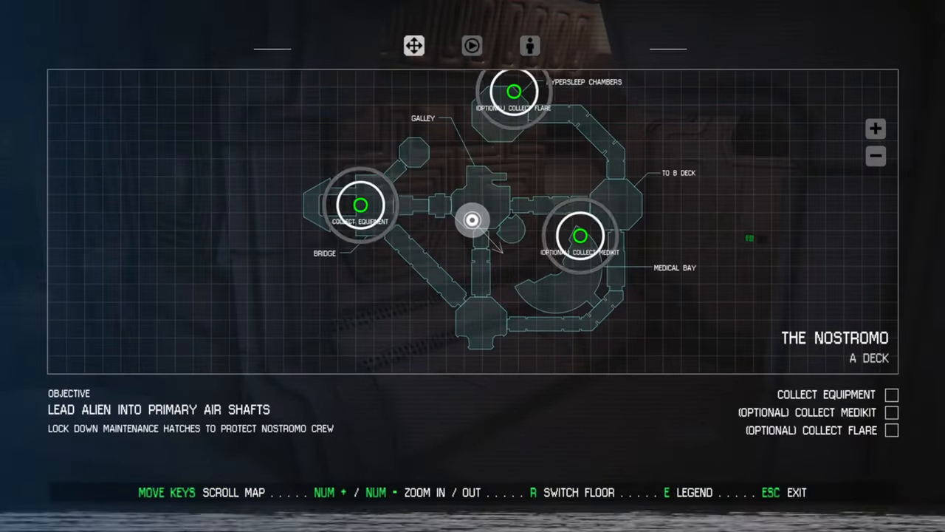
# Pan the A deck map to locate sealing hatch 00B1 near the medical bay, then close it
pyautogui.press('Escape')
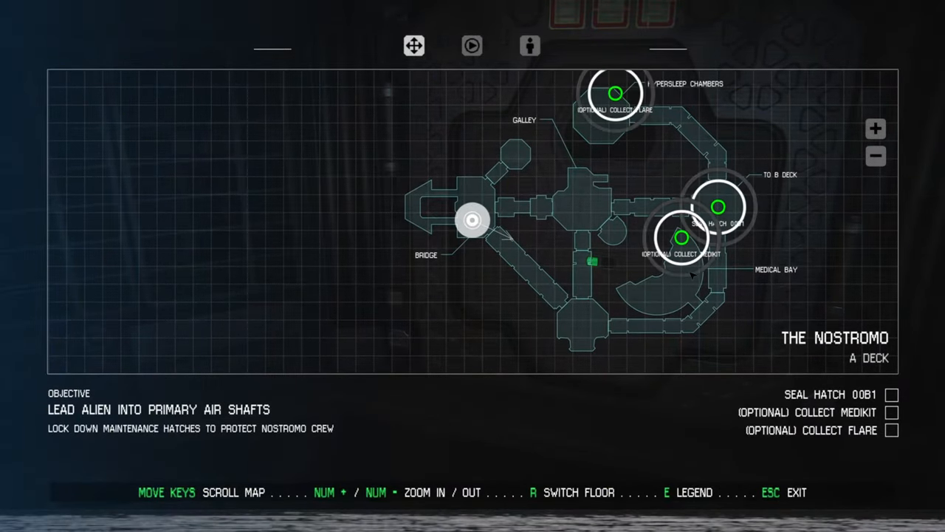
pyautogui.press('Escape')
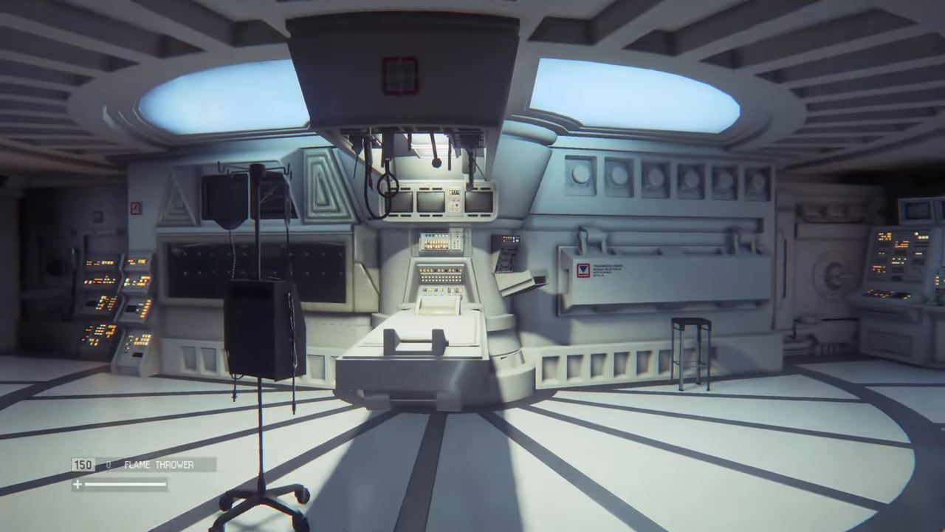
pyautogui.moveTo(473, 266)
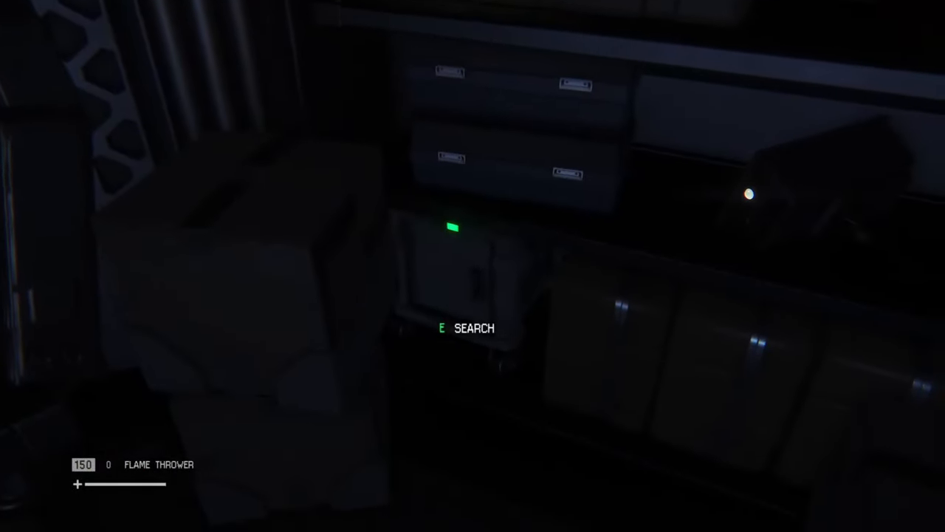
# Search the cabinet for supplies before heading toward the smoke-filled doorway
pyautogui.press('e')
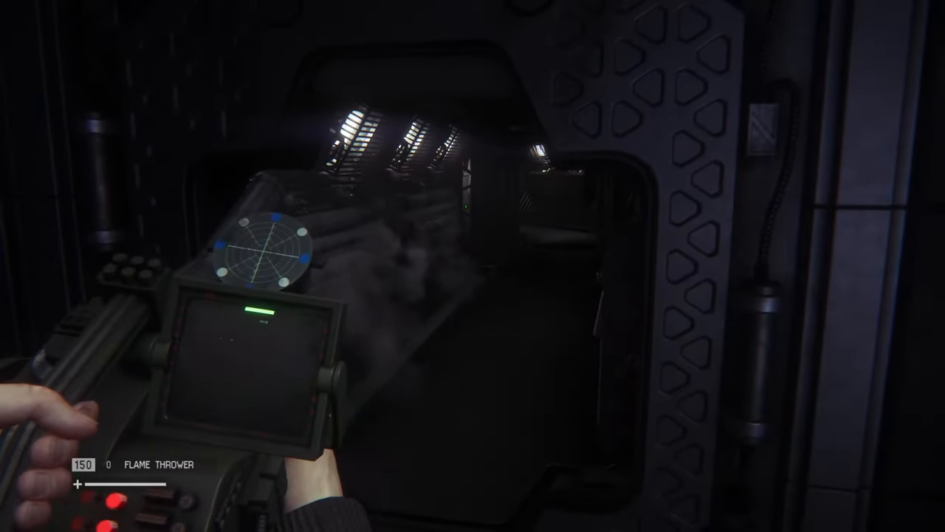
pyautogui.moveTo(472, 266)
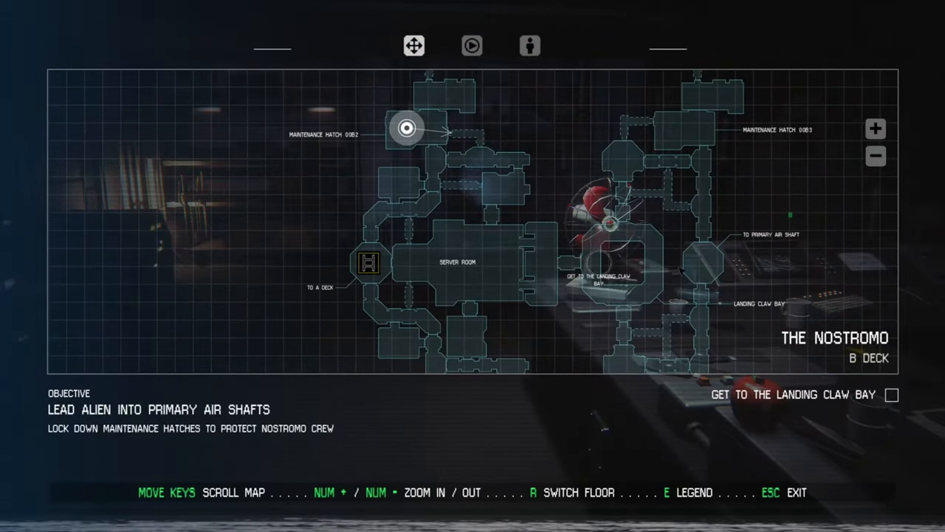
# Pan the B deck map from the server room toward the Landing Claw Bay, then exit
pyautogui.press('Escape')
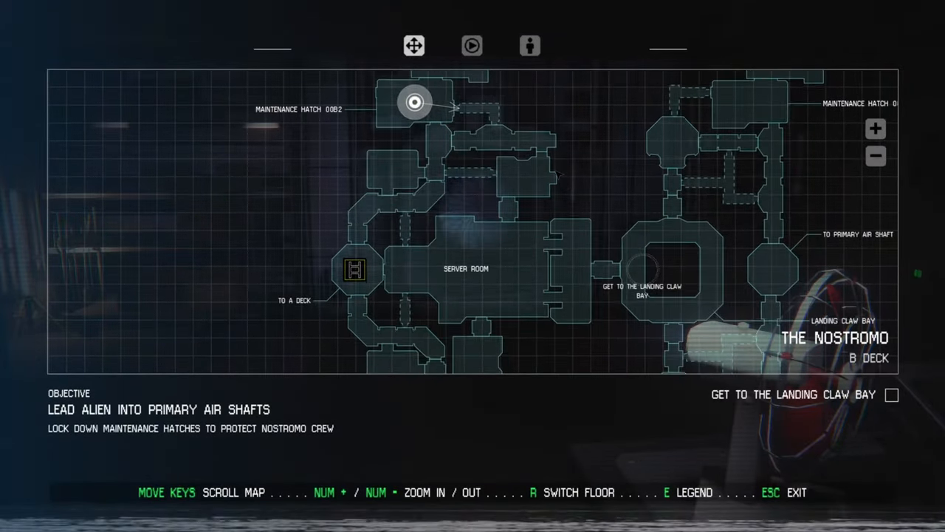
pyautogui.press('Escape')
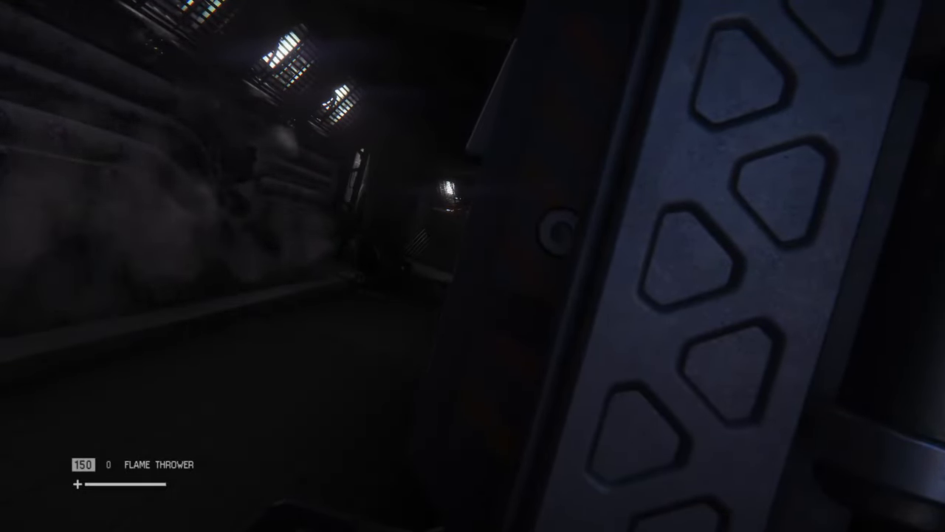
# Walk into the room and look along the cluttered desk toward the floor debris
pyautogui.press('m')
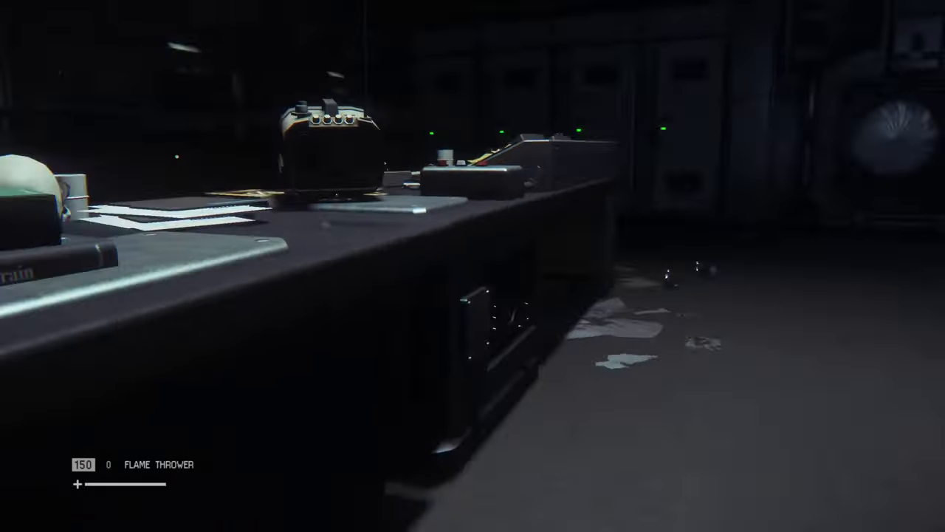
pyautogui.moveTo(472, 266)
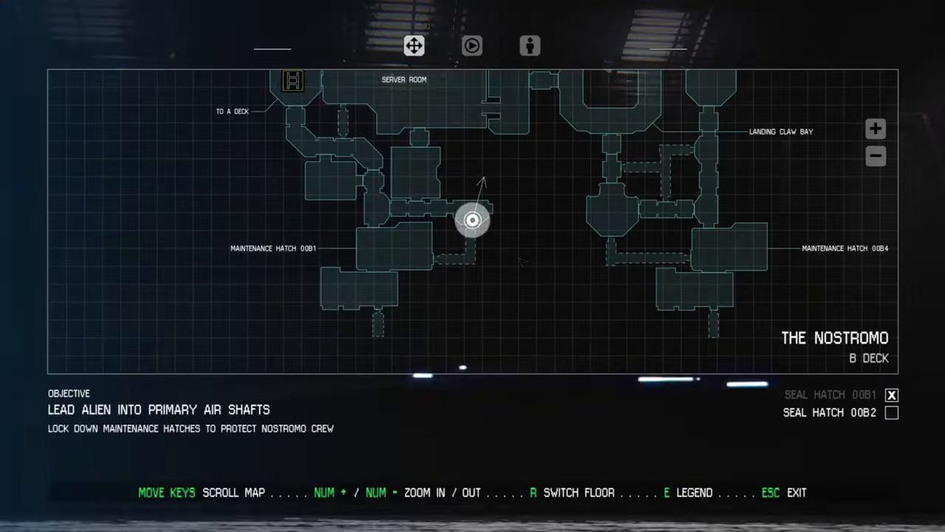
# Confirm on the B Deck map that hatch 00B1 is sealed and 00B2 remains, then exit
pyautogui.press('Escape')
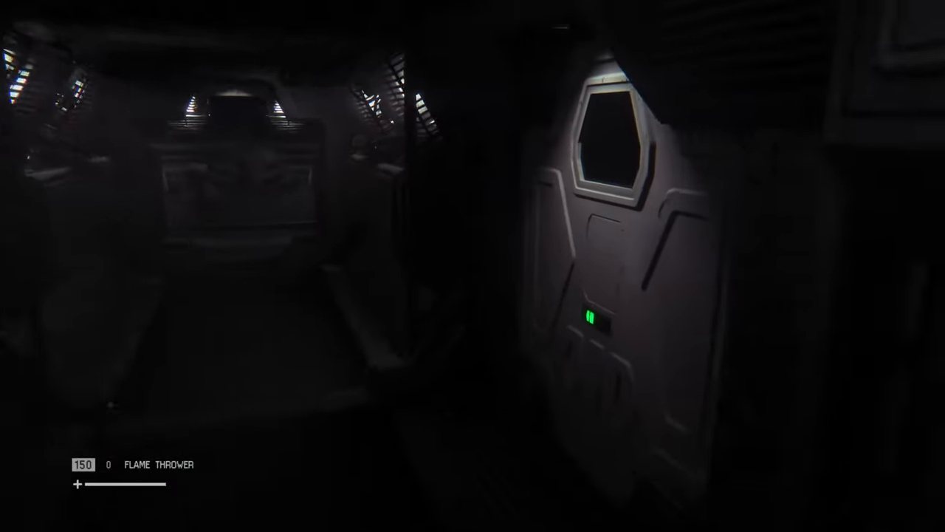
pyautogui.moveTo(473, 266)
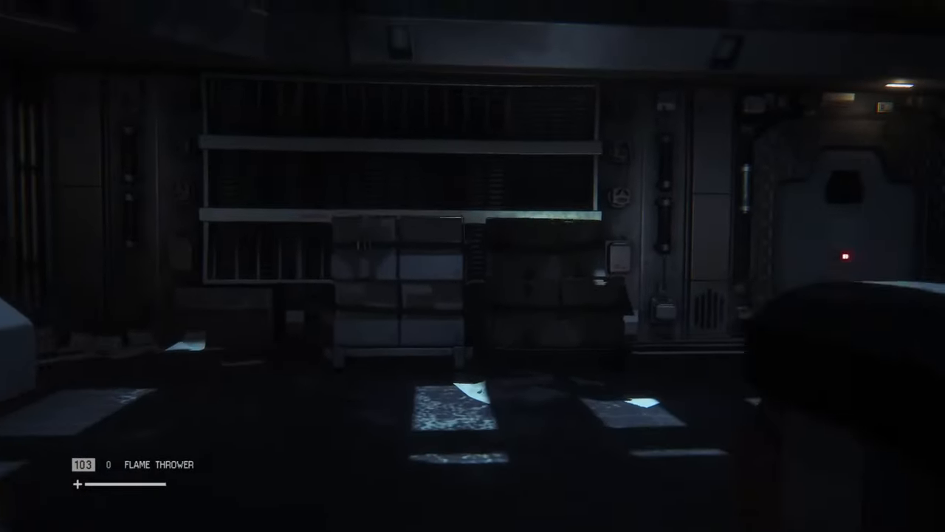
pyautogui.moveTo(473, 266)
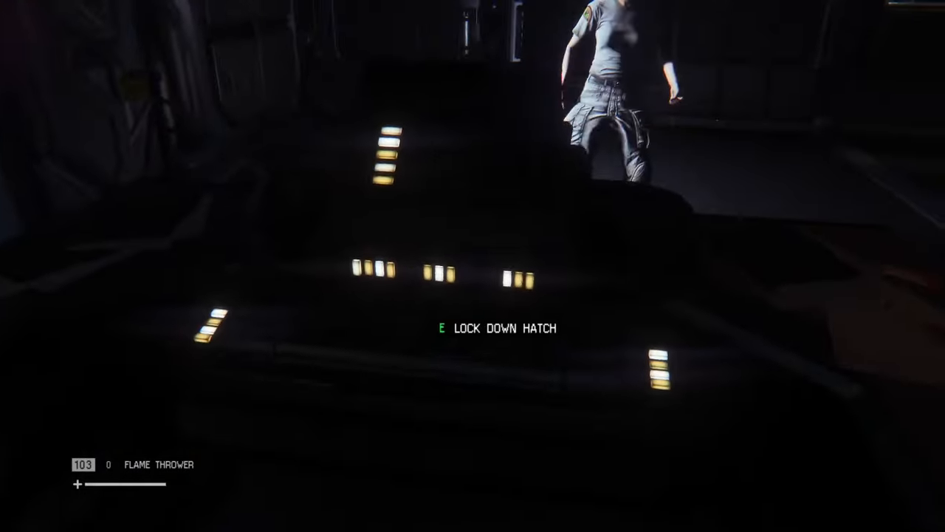
pyautogui.press('e')
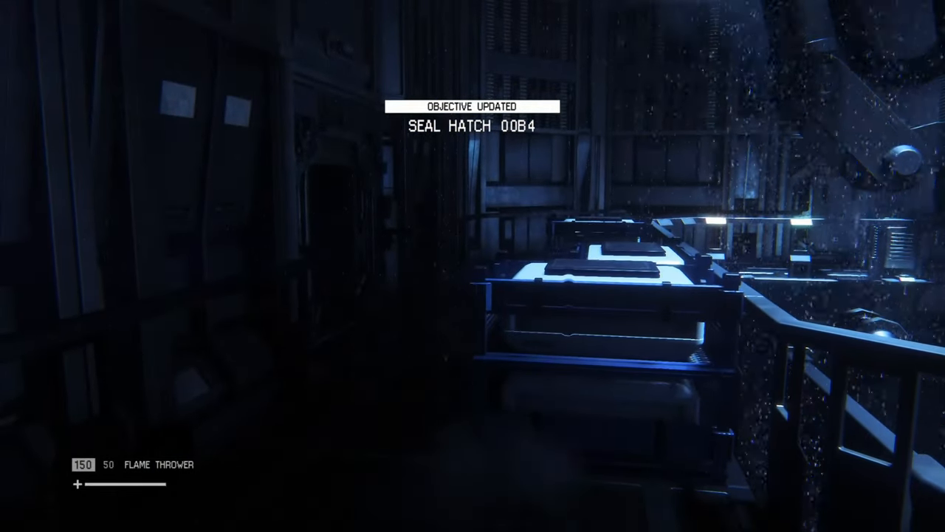
# Walk past the control room consoles to the large sealed vent hatch in the corridor
pyautogui.press('tab')
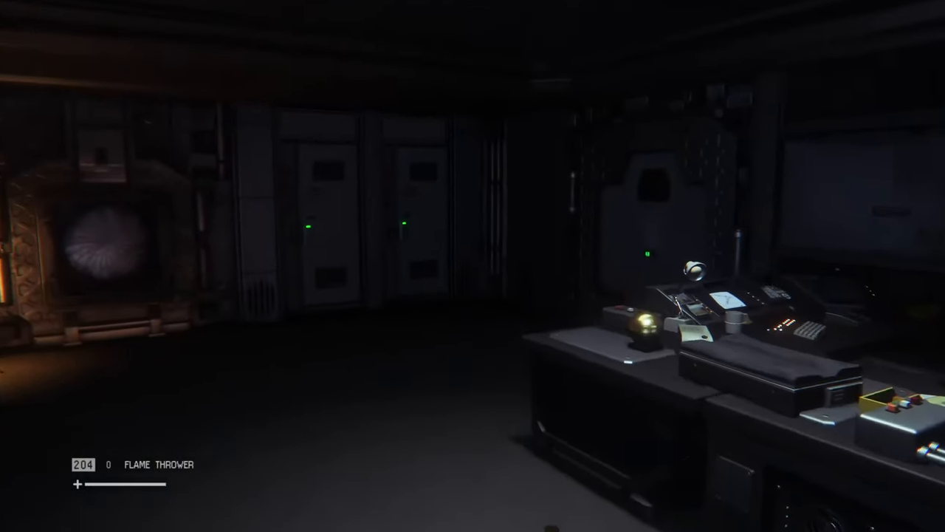
pyautogui.press('m')
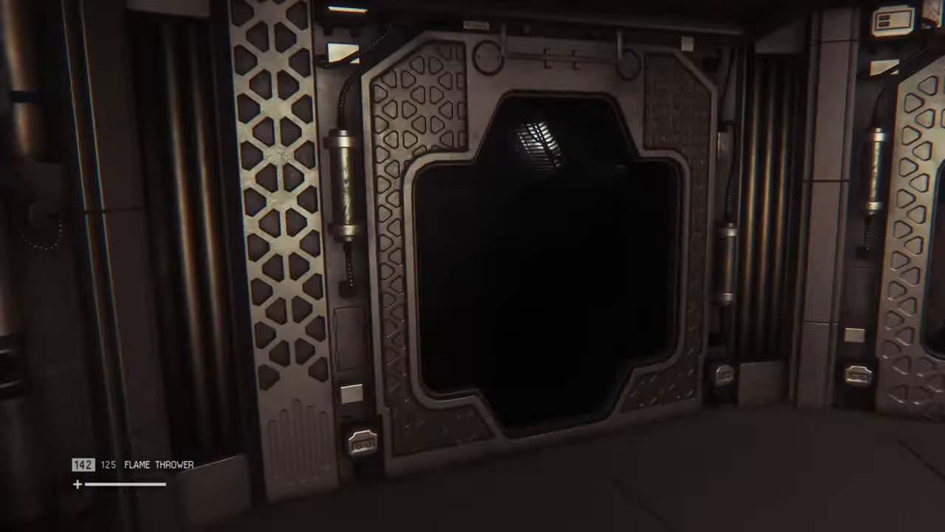
# Open the air-shaft hatch and climb in to crawl toward the airlock systems
pyautogui.press('m')
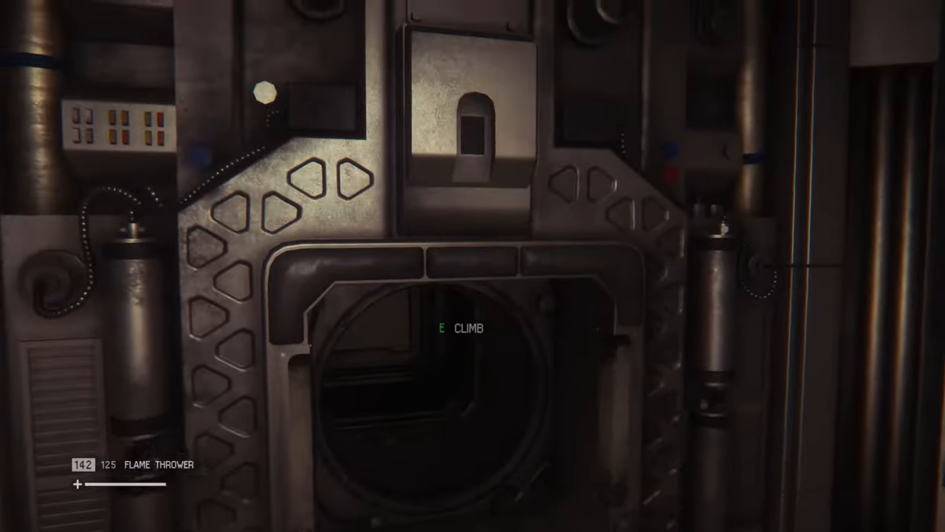
pyautogui.press('e')
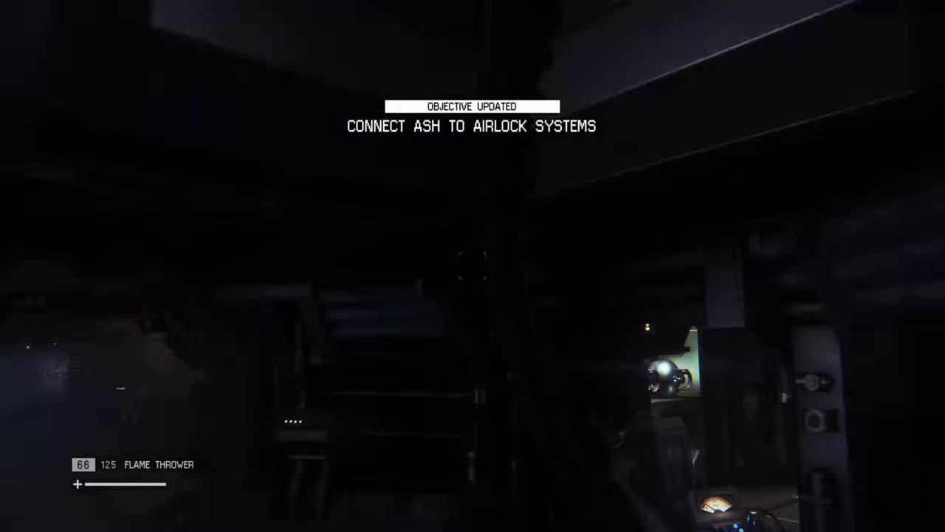
pyautogui.click(473, 266)
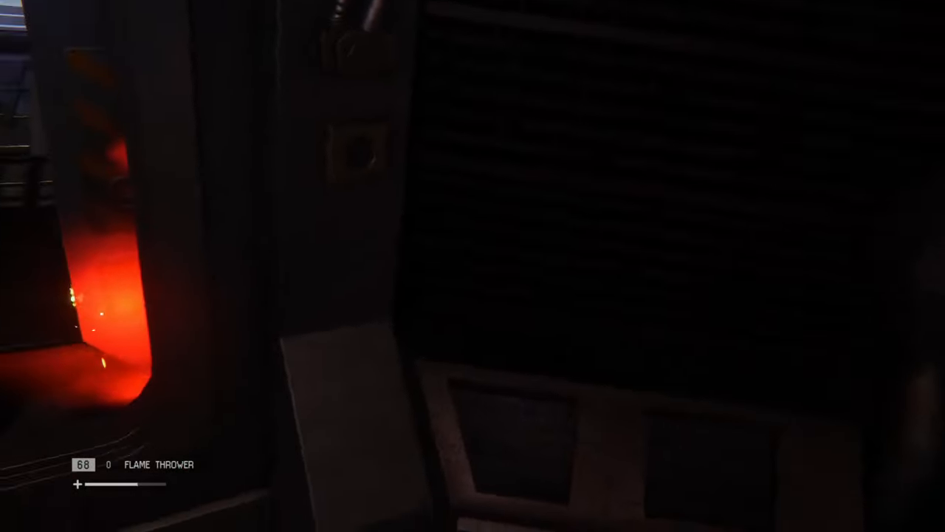
pyautogui.moveTo(473, 266)
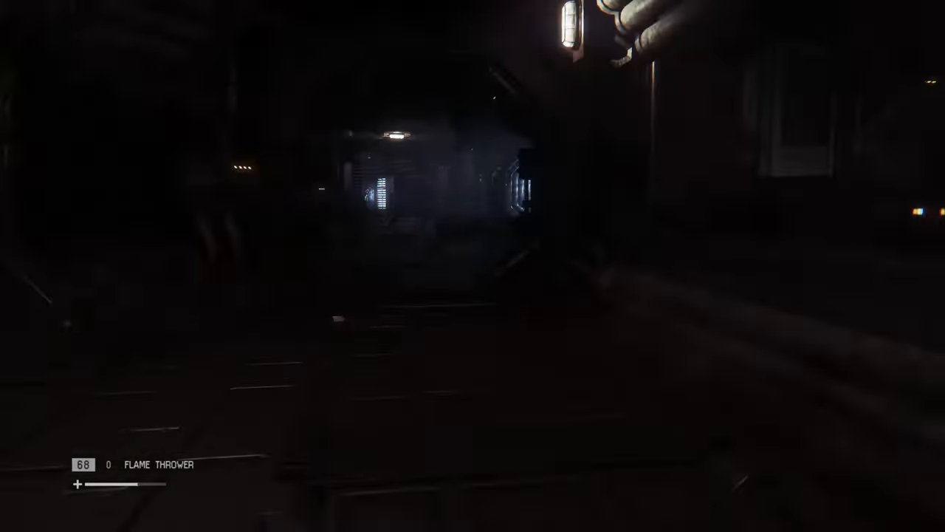